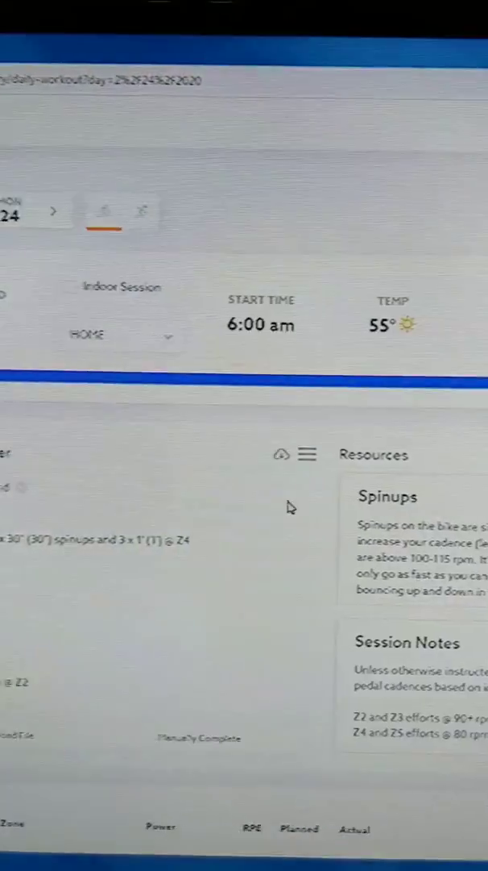
Return to the Zwift Workouts folder in Explorer and open the 1621275 folder
{"action": "left_click", "coordinate": [280, 454]}
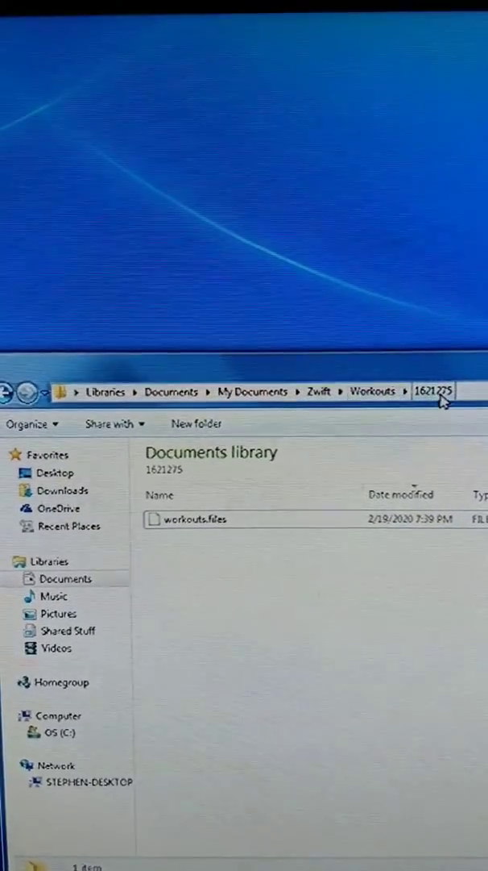
{"action": "left_click", "coordinate": [374, 390]}
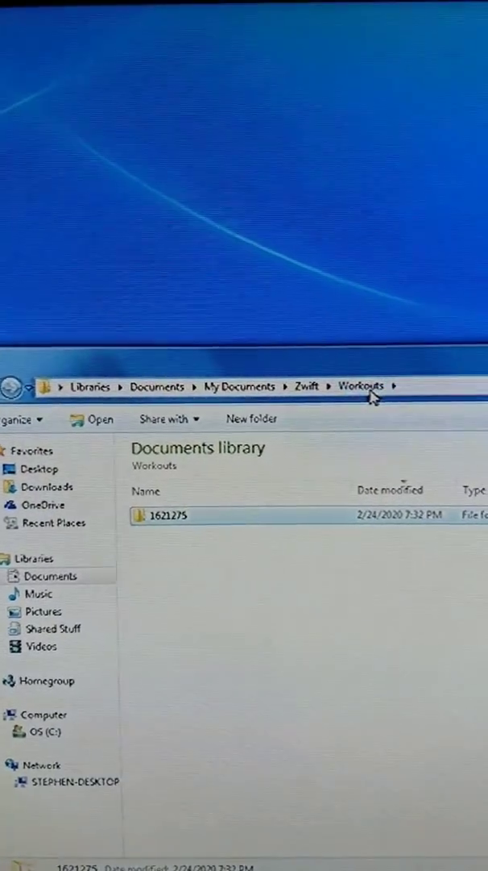
{"action": "double_click", "coordinate": [166, 515]}
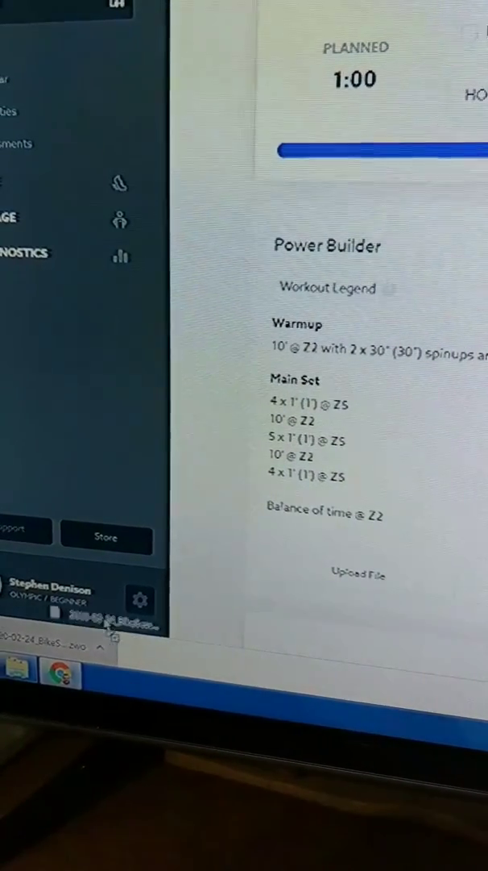
{"action": "left_click", "coordinate": [358, 572]}
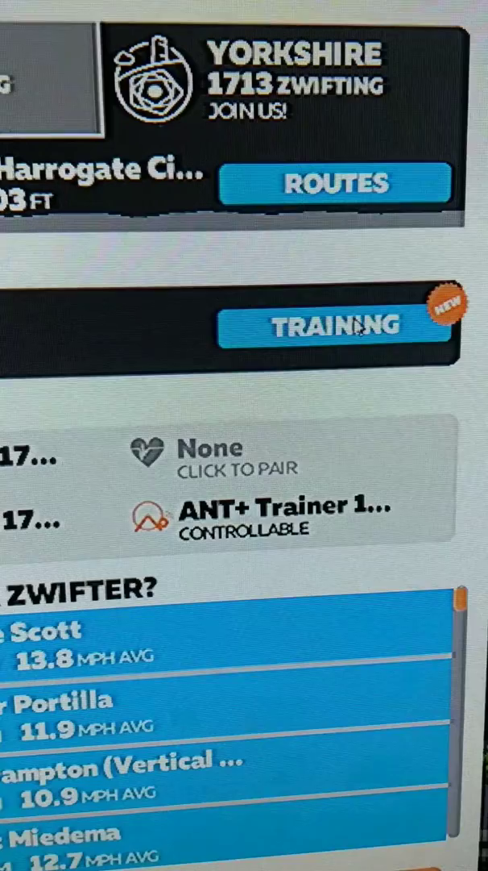
Select TRAINING on the Zwift home screen to reach the workouts
{"action": "left_click", "coordinate": [334, 324]}
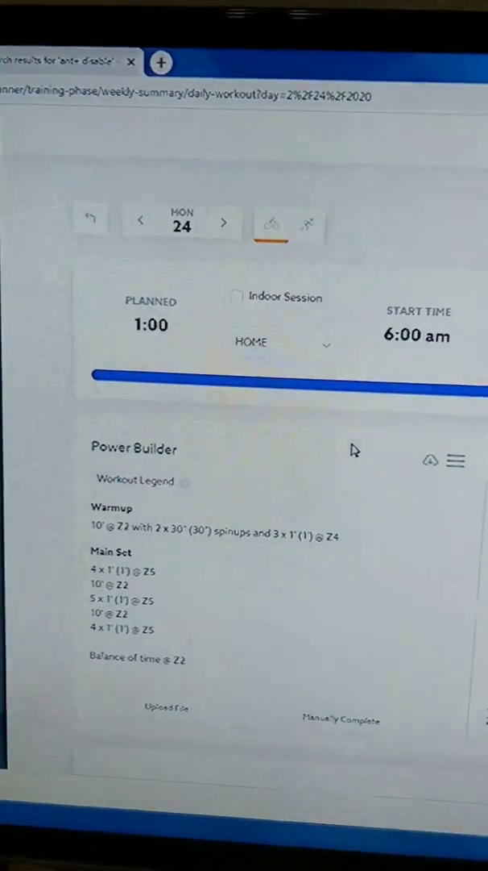
{"action": "left_click", "coordinate": [456, 461]}
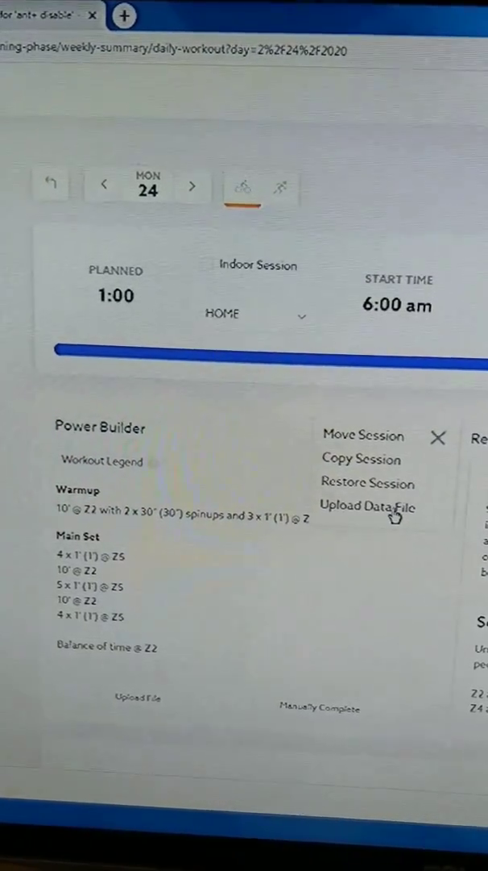
{"action": "left_click", "coordinate": [367, 506]}
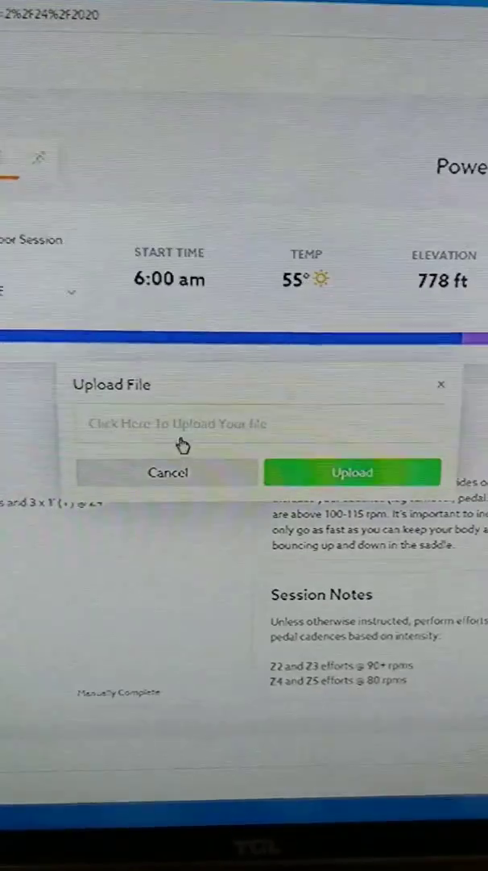
{"action": "left_click", "coordinate": [181, 423]}
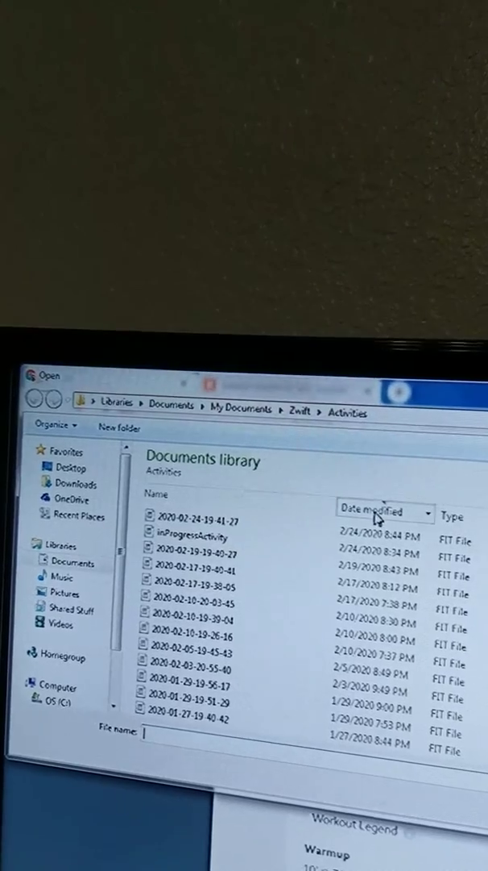
{"action": "left_click", "coordinate": [202, 534]}
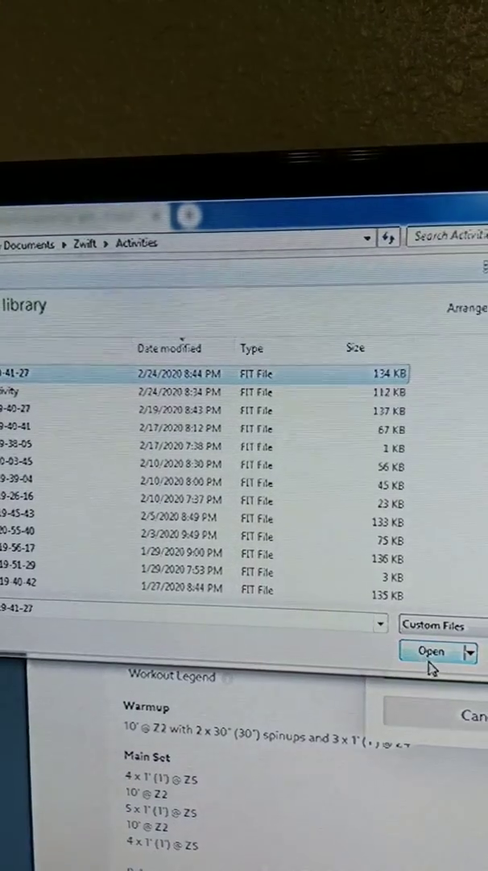
{"action": "left_click", "coordinate": [431, 650]}
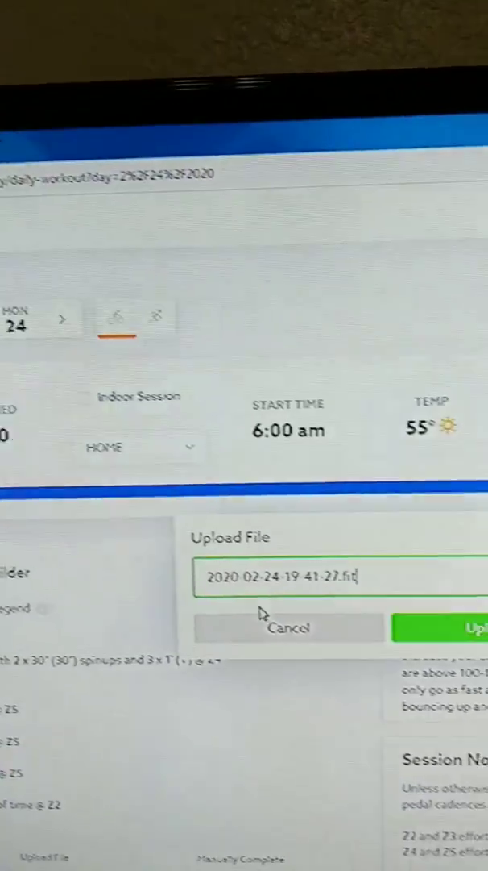
{"action": "left_click", "coordinate": [463, 627]}
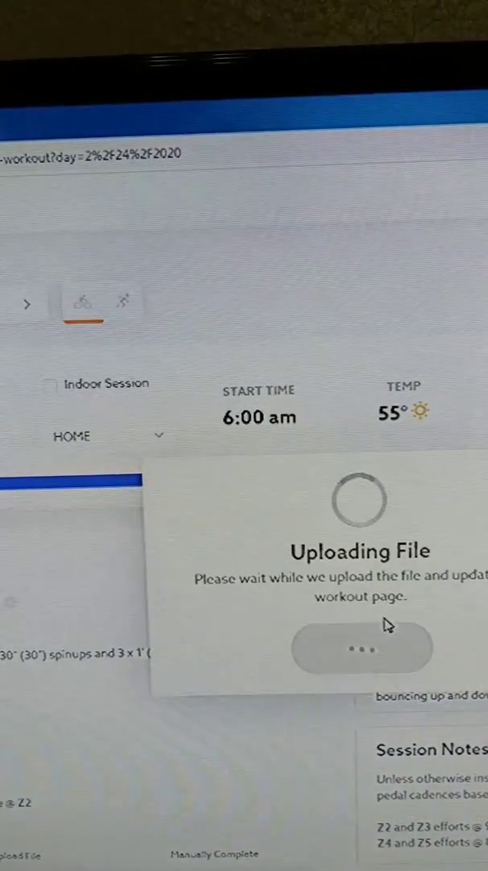